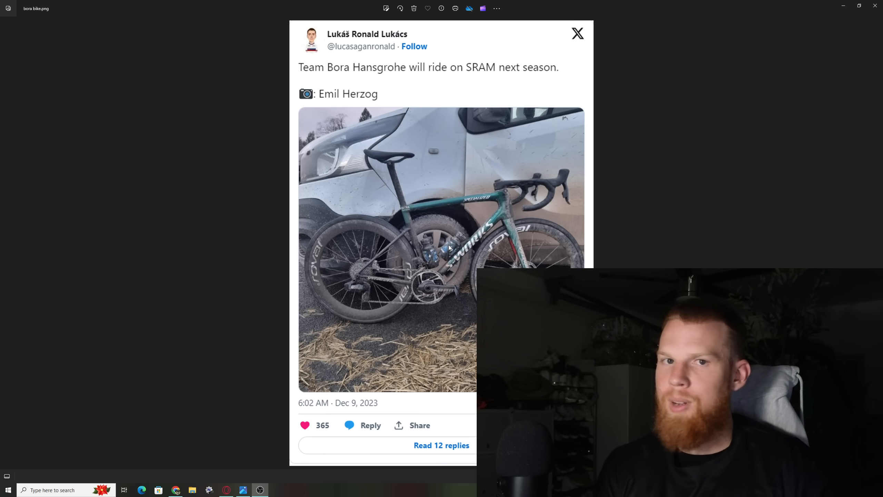
{"action": "mouse_move", "coordinate": [642, 260]}
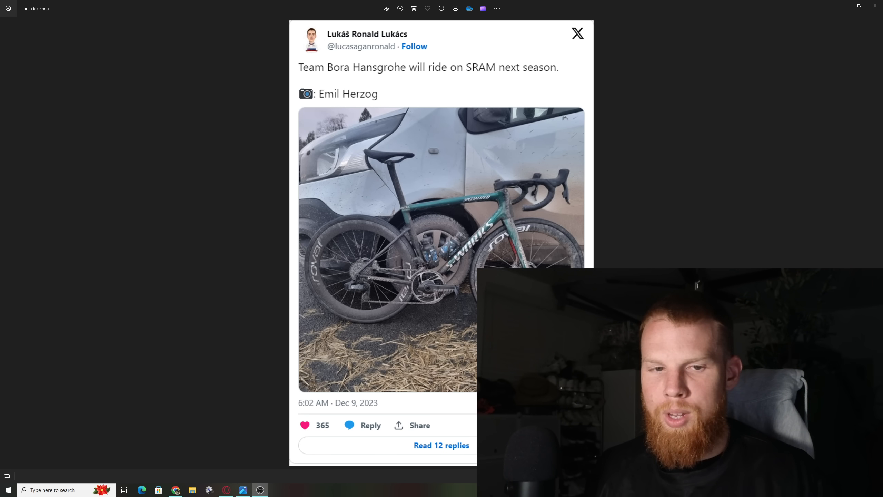
{"action": "mouse_move", "coordinate": [335, 164]}
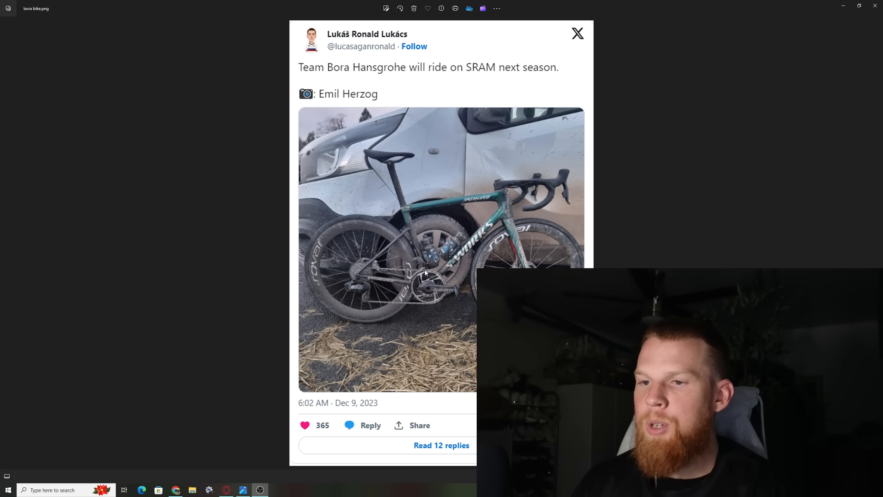
{"action": "mouse_move", "coordinate": [389, 257]}
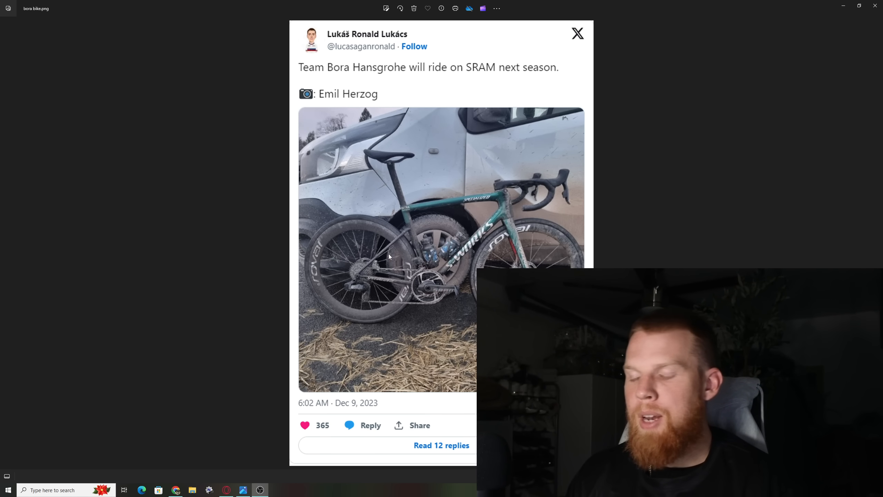
{"action": "mouse_move", "coordinate": [561, 147]}
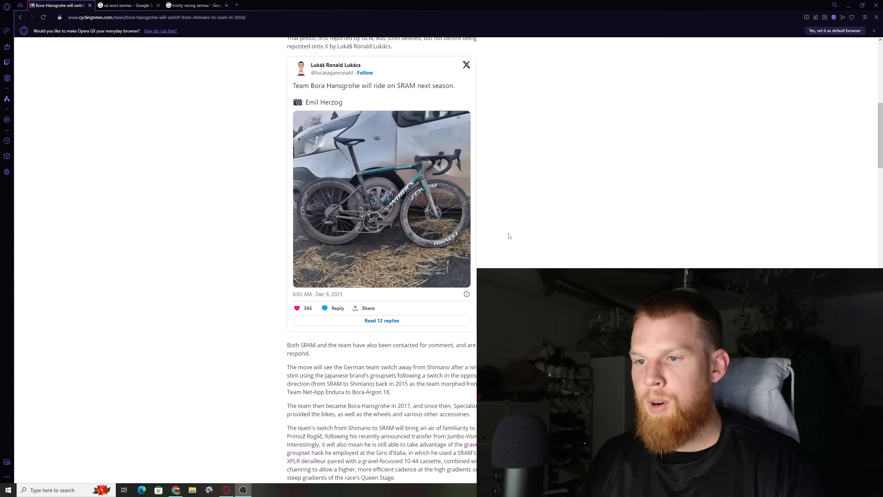
- Scroll through the Bora-Hansgrohe article and clear the text selection
{"action": "scroll", "scroll_direction": "down", "scroll_amount": 3}
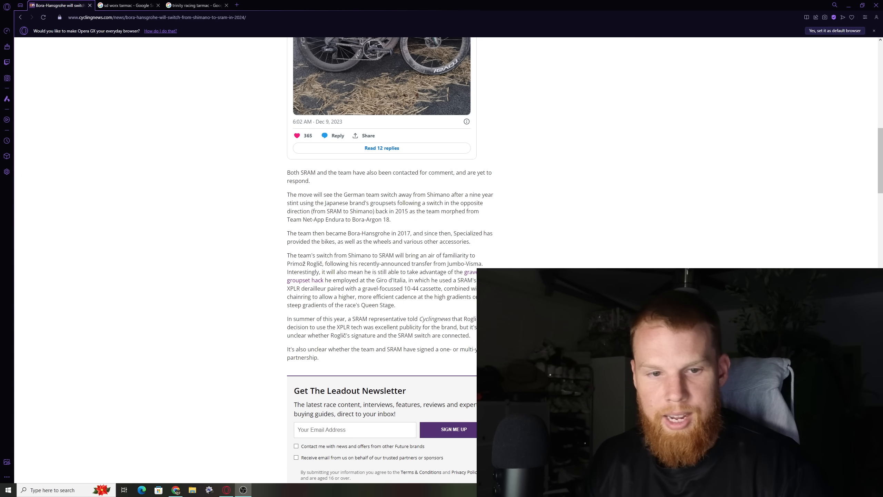
{"action": "scroll", "scroll_direction": "up", "scroll_amount": 3}
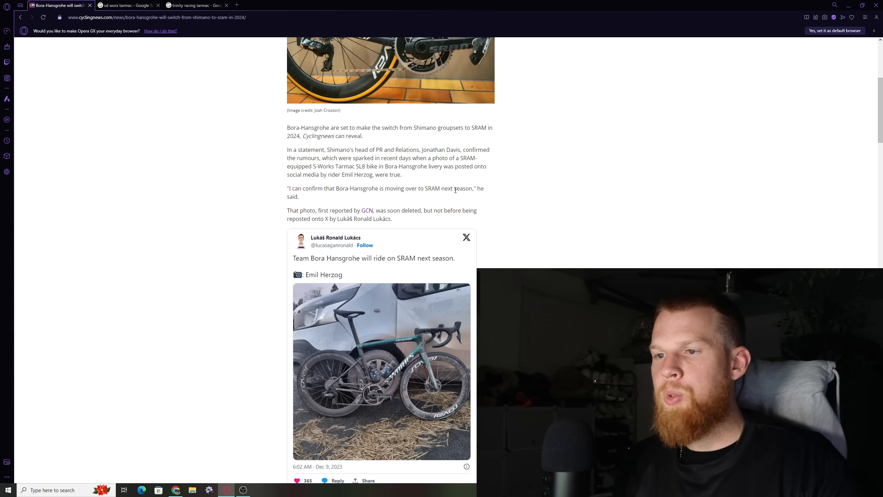
{"action": "scroll", "scroll_direction": "down", "scroll_amount": 3}
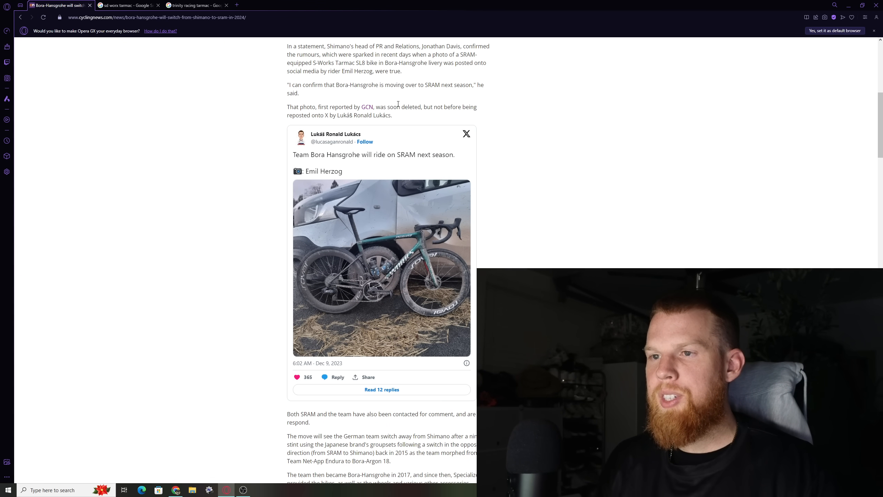
{"action": "mouse_move", "coordinate": [371, 231]}
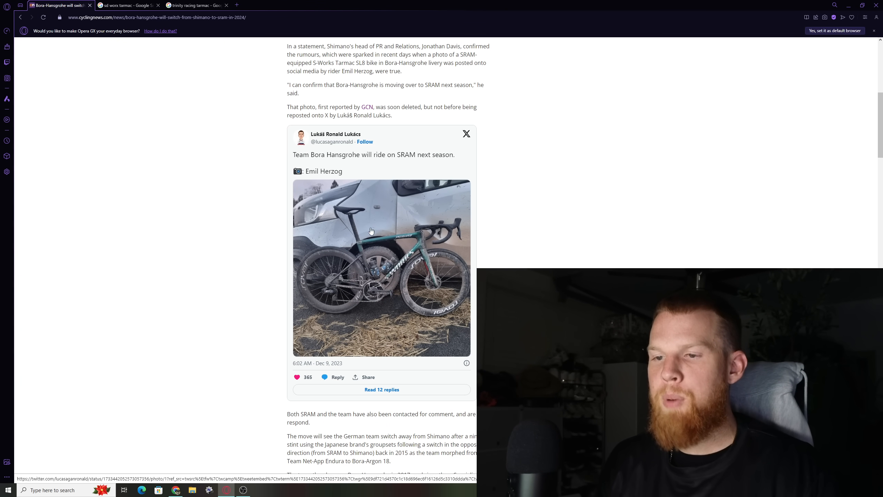
{"action": "scroll", "scroll_direction": "down", "scroll_amount": 3}
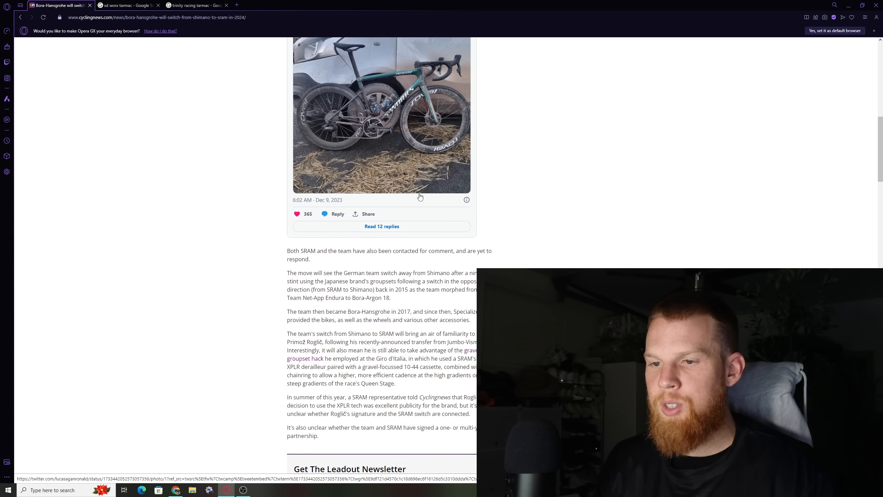
{"action": "scroll", "scroll_direction": "down", "scroll_amount": 3}
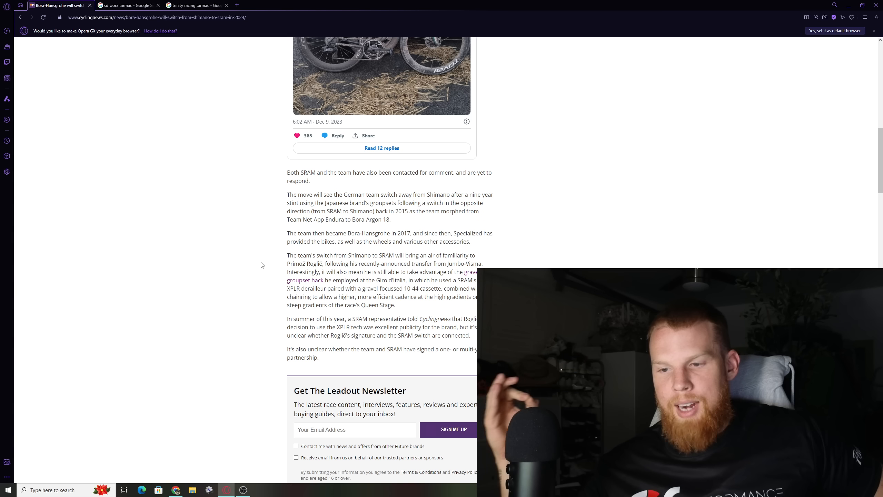
{"action": "mouse_move", "coordinate": [239, 256]}
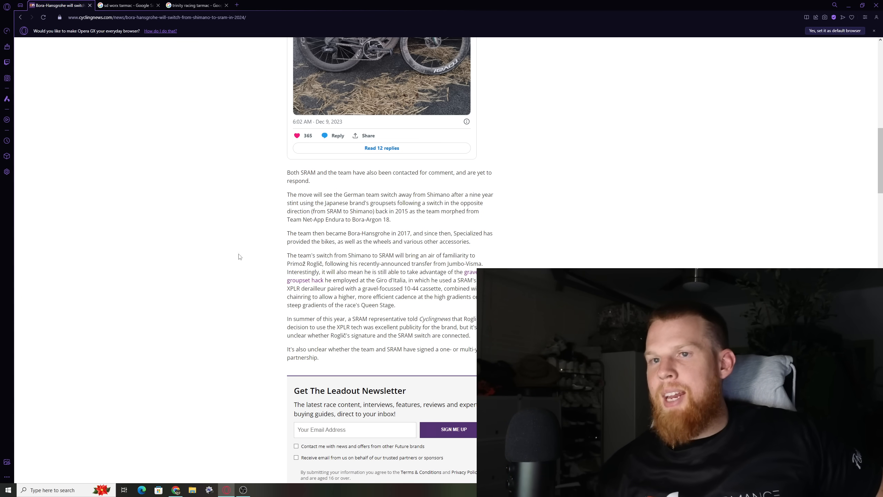
{"action": "scroll", "scroll_direction": "up", "scroll_amount": 3}
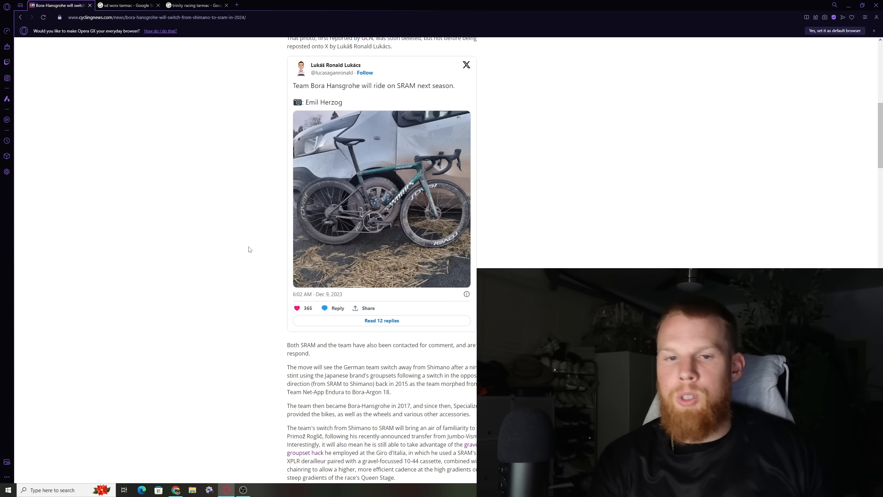
{"action": "scroll", "scroll_direction": "down", "scroll_amount": 3}
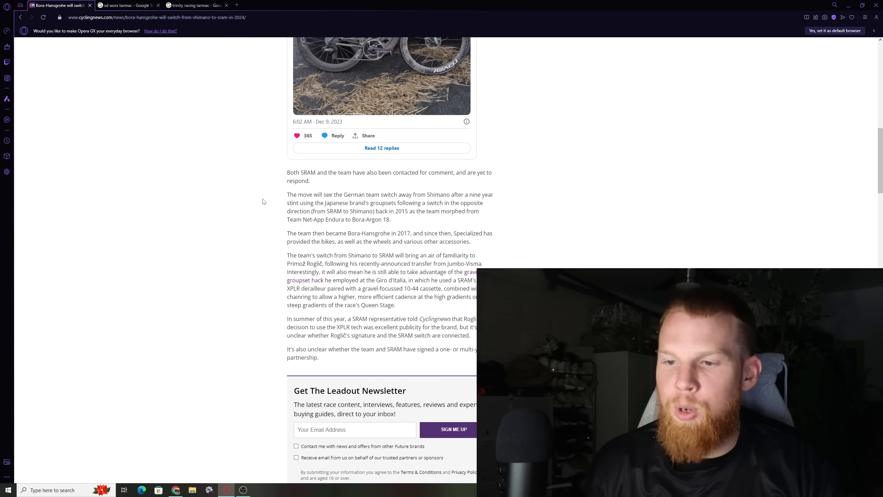
{"action": "scroll", "scroll_direction": "down", "scroll_amount": 3}
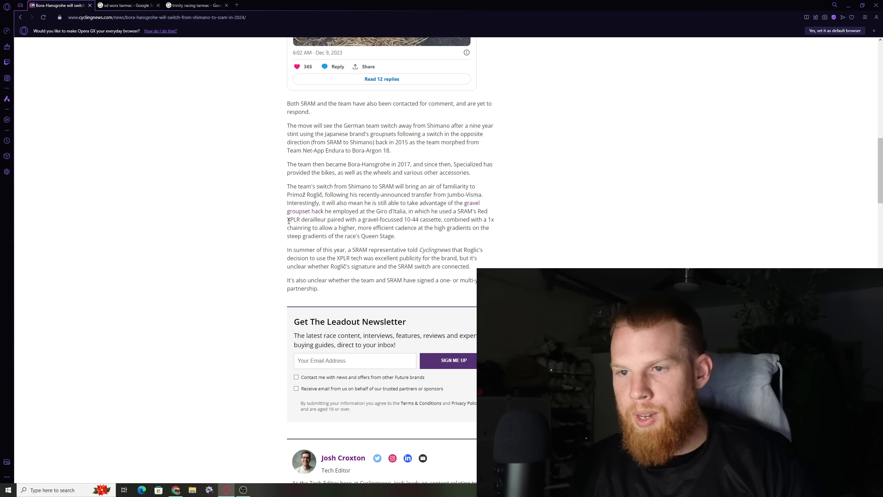
{"action": "mouse_move", "coordinate": [433, 218]}
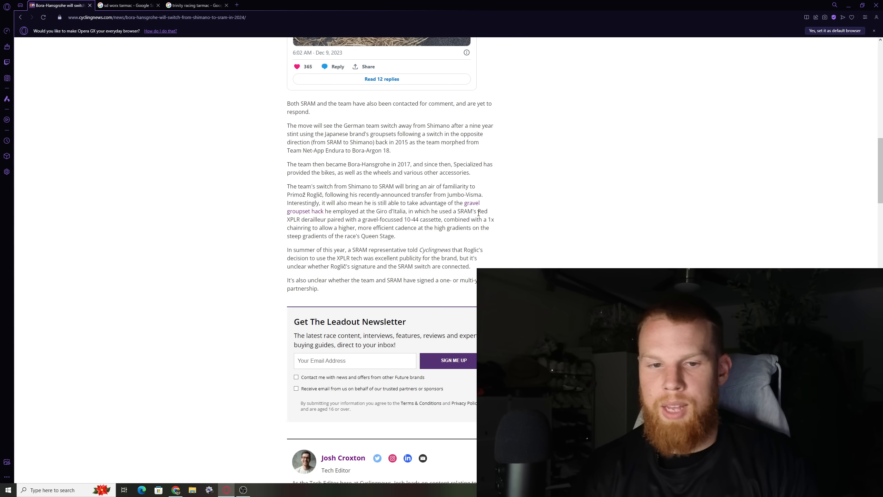
{"action": "scroll", "scroll_direction": "up", "scroll_amount": 3}
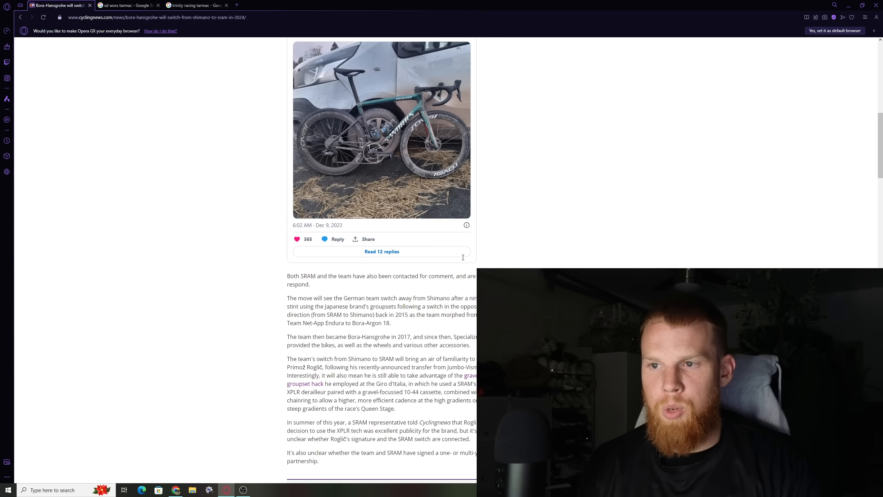
{"action": "scroll", "scroll_direction": "up", "scroll_amount": 3}
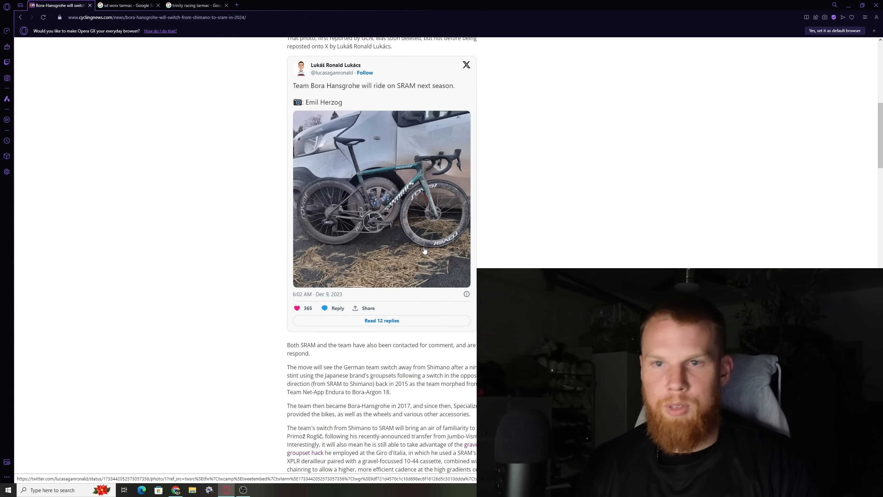
{"action": "mouse_move", "coordinate": [215, 278]}
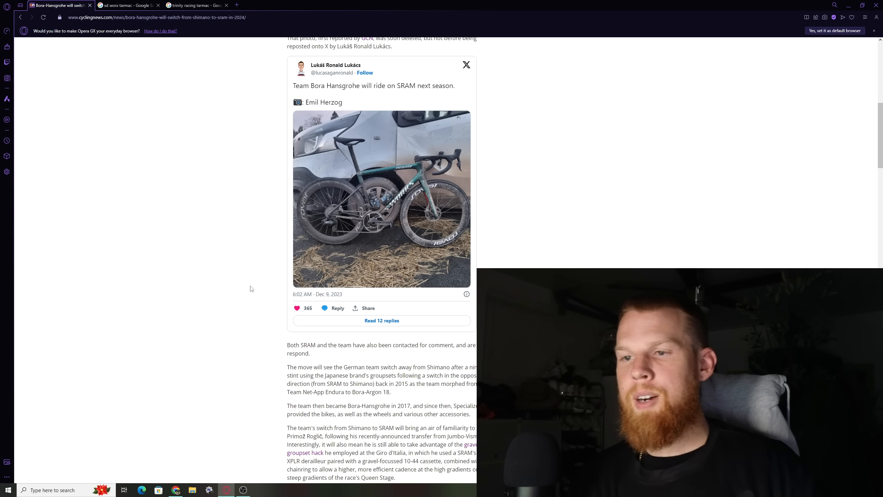
{"action": "scroll", "scroll_direction": "up", "scroll_amount": 3}
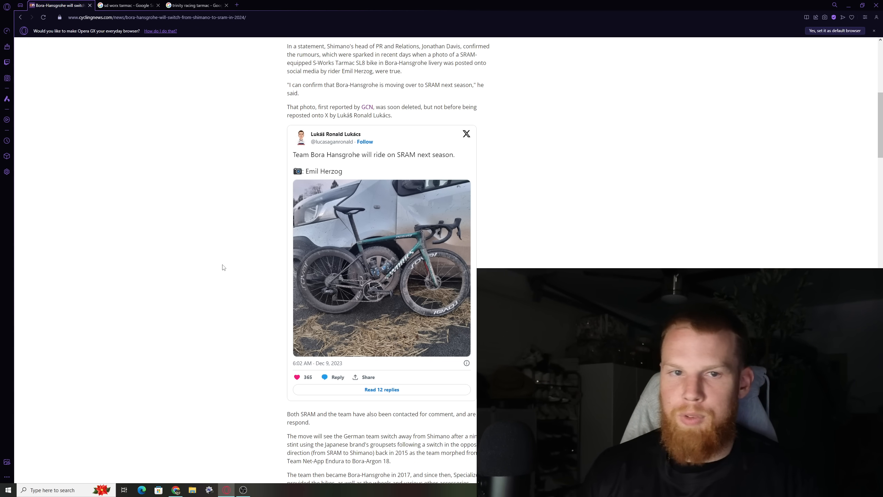
{"action": "scroll", "scroll_direction": "down", "scroll_amount": 3}
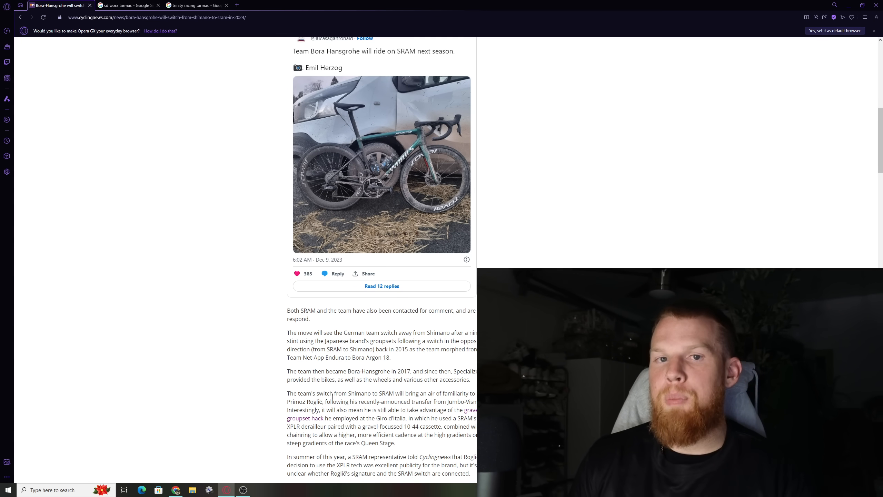
{"action": "scroll", "scroll_direction": "down", "scroll_amount": 3}
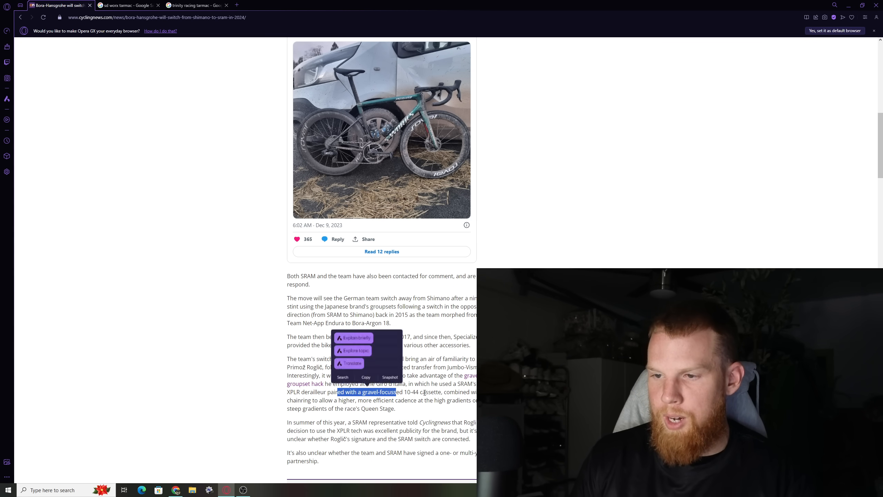
{"action": "left_click", "coordinate": [436, 413]}
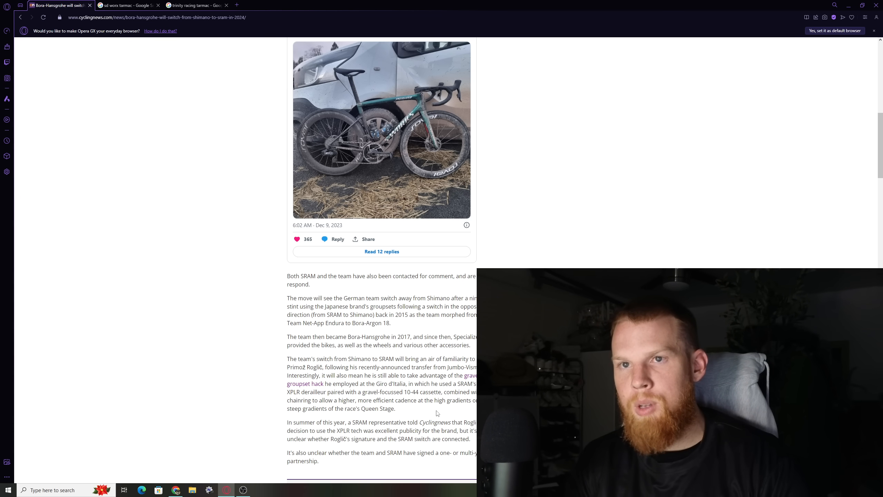
- Bring up the sd worx tarmac image results previewing Velo's 2022 Tarmac SL7
{"action": "scroll", "scroll_direction": "up", "scroll_amount": 3}
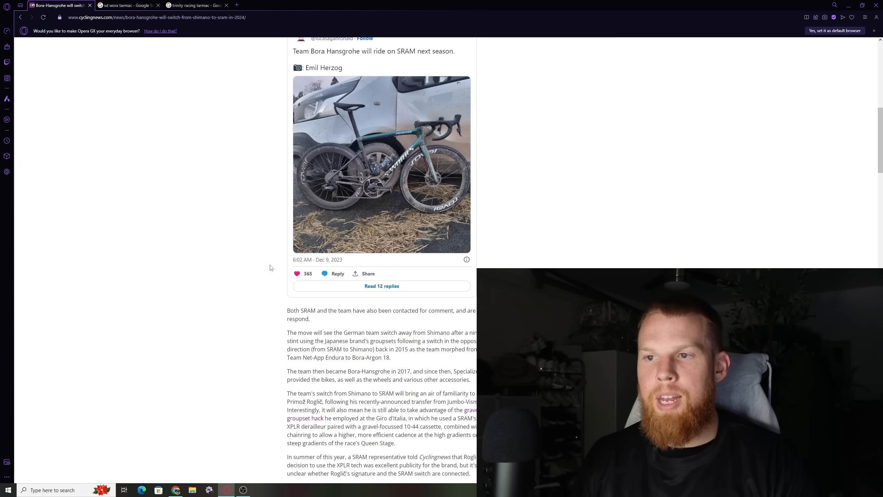
{"action": "scroll", "scroll_direction": "up", "scroll_amount": 3}
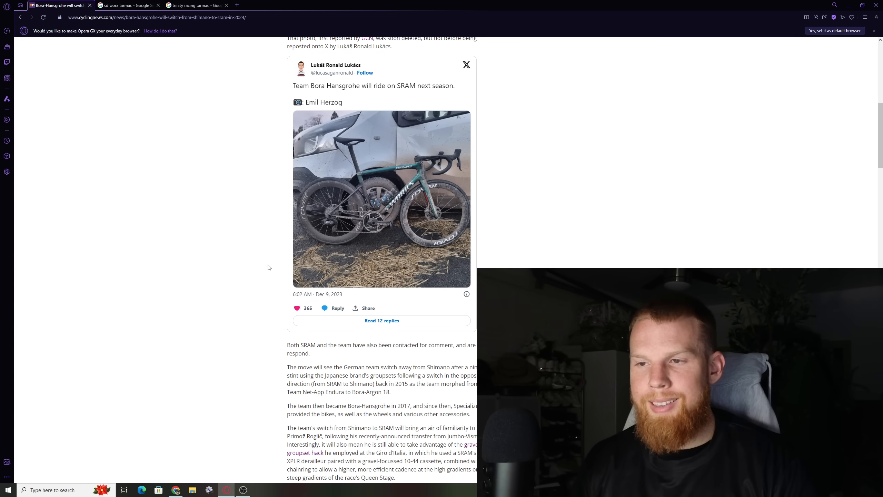
{"action": "mouse_move", "coordinate": [176, 208]}
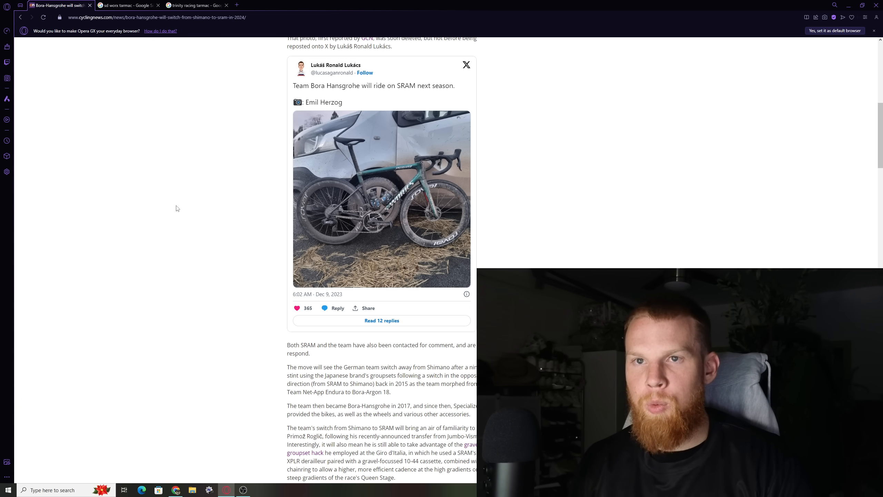
{"action": "mouse_move", "coordinate": [121, 5]}
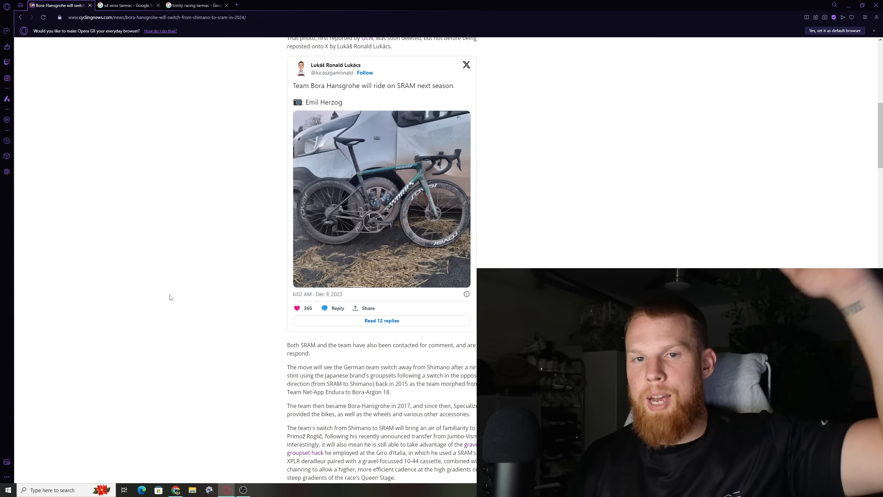
{"action": "mouse_move", "coordinate": [190, 302]}
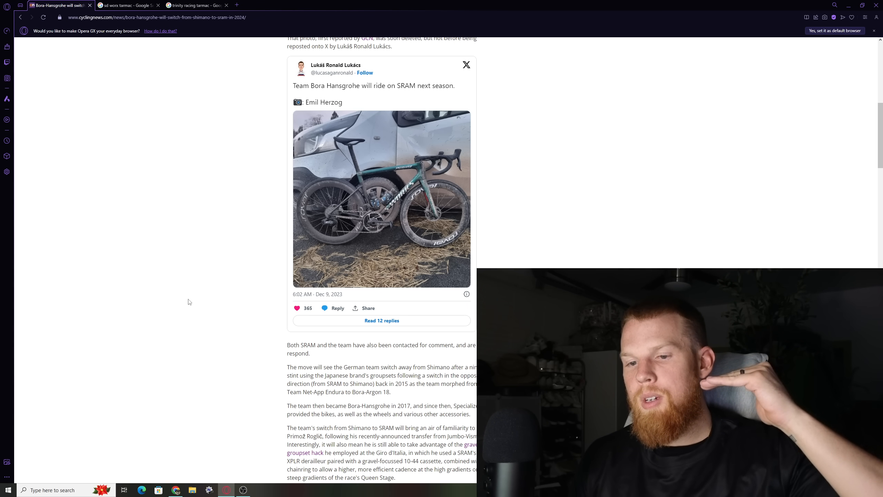
{"action": "mouse_move", "coordinate": [212, 125]}
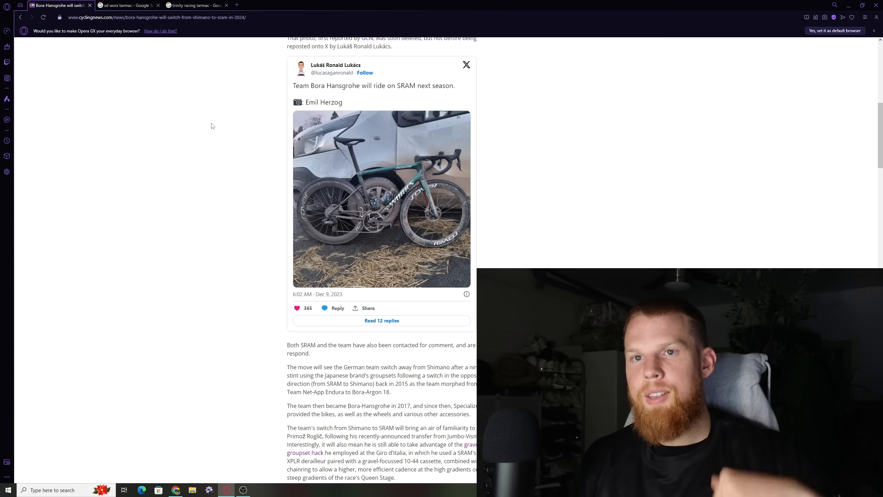
{"action": "left_click", "coordinate": [126, 5]}
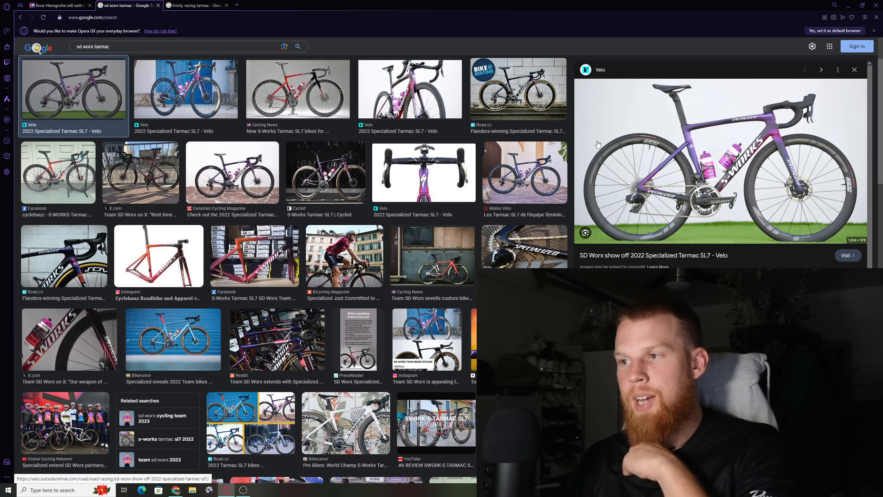
- Switch to the trinity racing tarmac results showing GCN's S-Works Tarmac SL8 photo
{"action": "left_click", "coordinate": [194, 5]}
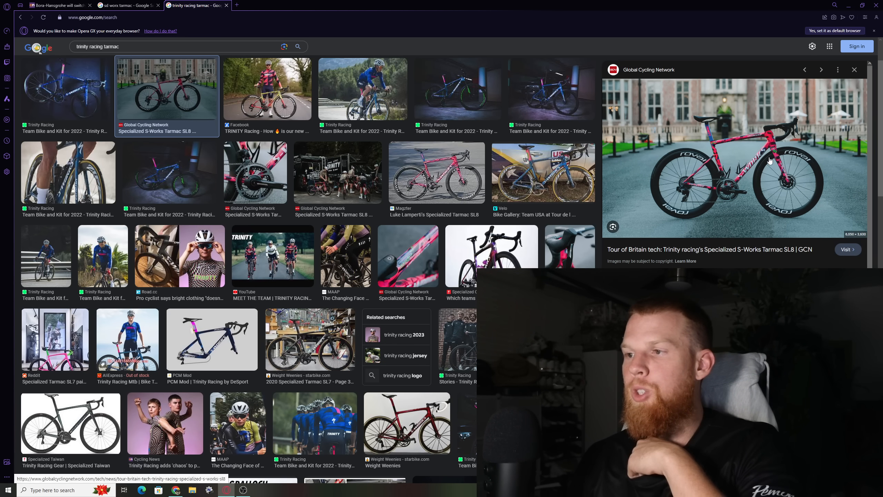
{"action": "mouse_move", "coordinate": [642, 189]}
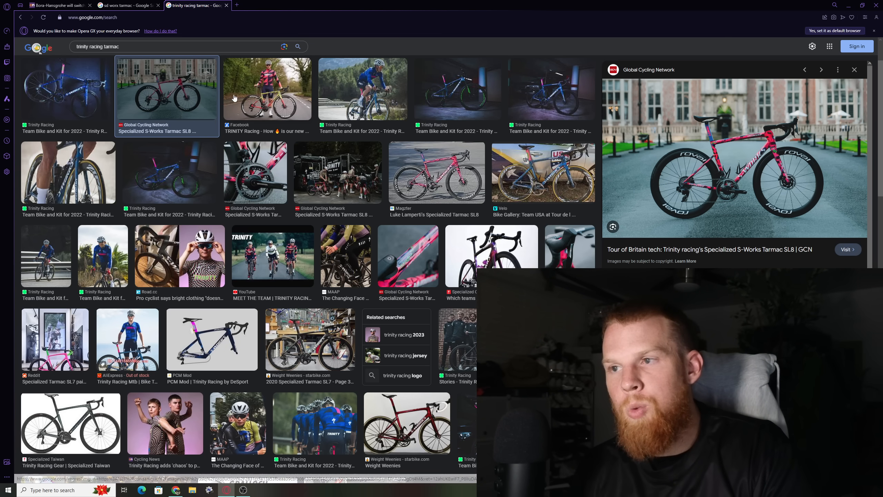
{"action": "mouse_move", "coordinate": [269, 117]}
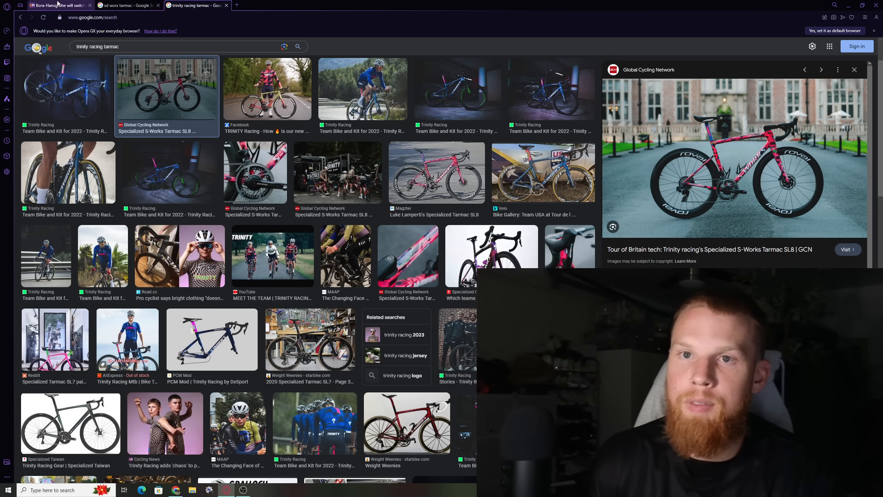
- Return to the Cyclingnews article at Shimano's quote and the SRAM bike tweet
{"action": "left_click", "coordinate": [57, 5]}
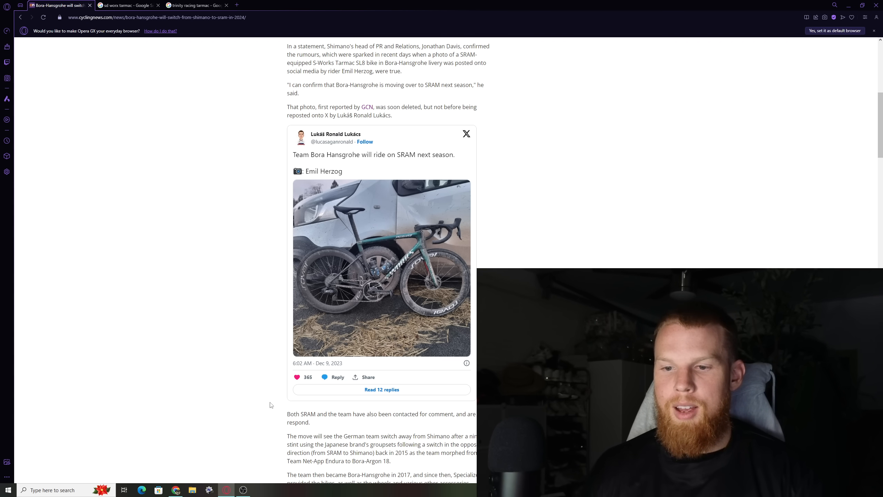
{"action": "mouse_move", "coordinate": [176, 489]}
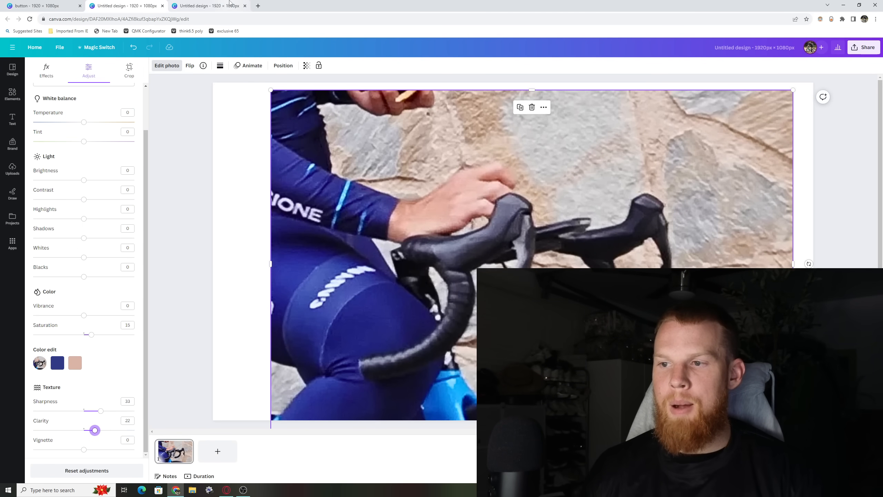
{"action": "mouse_move", "coordinate": [208, 6]}
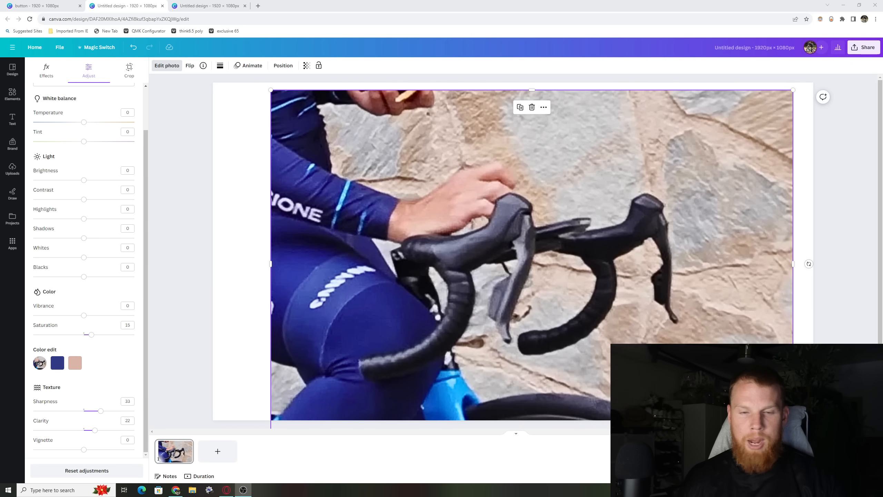
{"action": "mouse_move", "coordinate": [503, 206]}
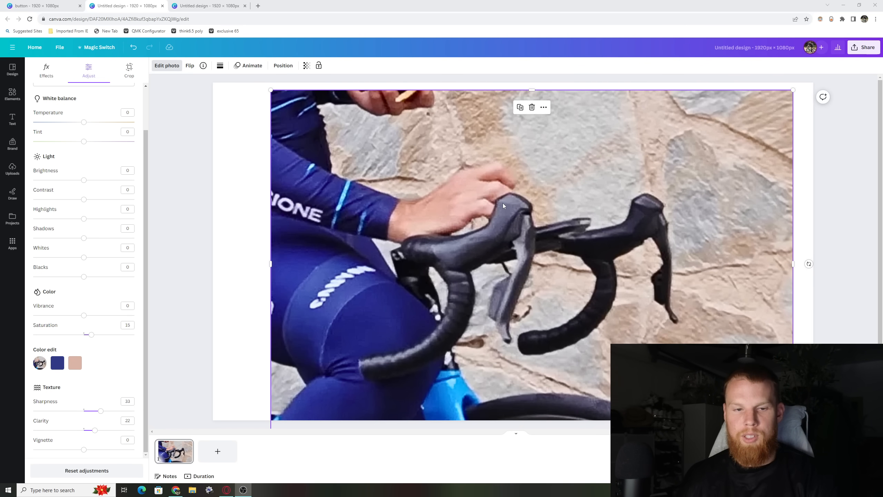
{"action": "mouse_move", "coordinate": [439, 196]}
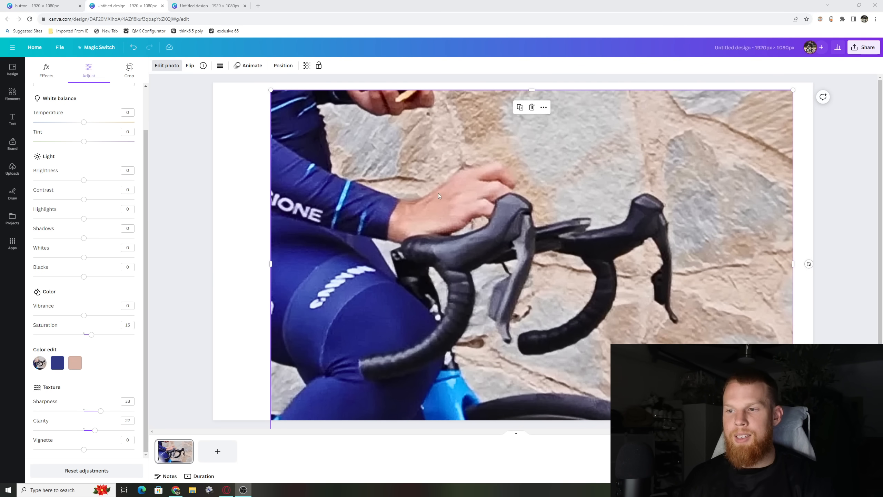
{"action": "mouse_move", "coordinate": [433, 246]}
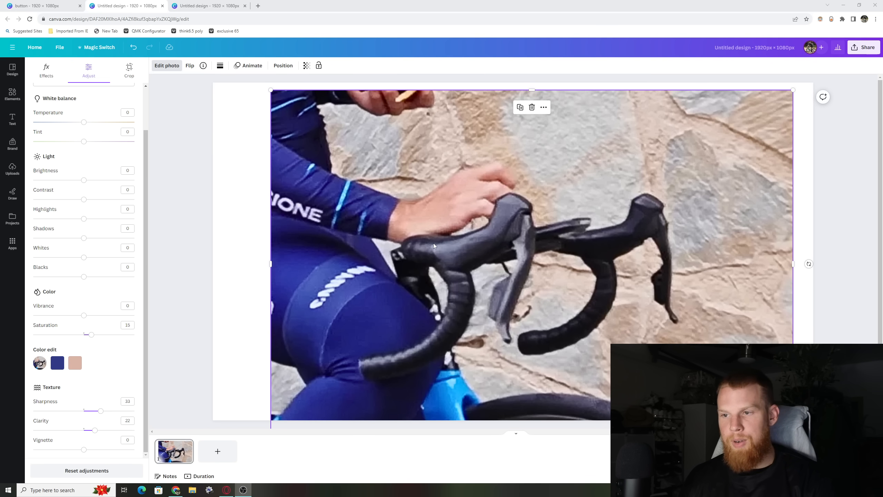
{"action": "mouse_move", "coordinate": [471, 241]}
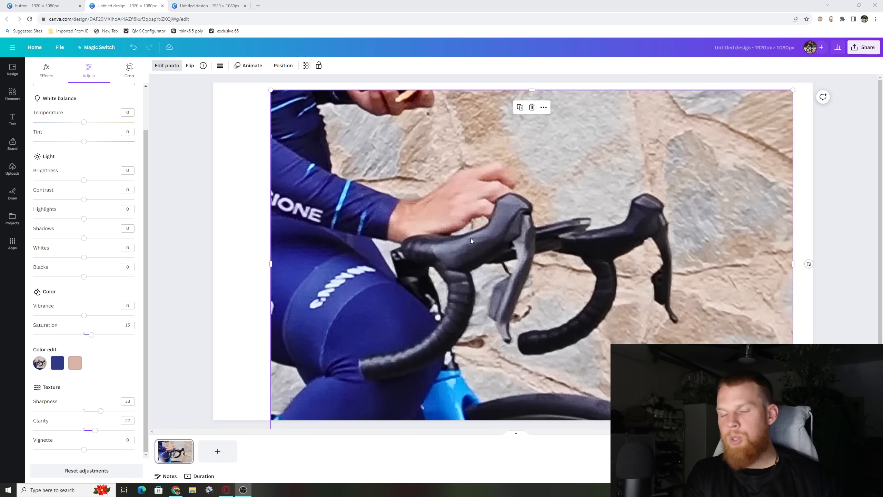
{"action": "mouse_move", "coordinate": [470, 239]}
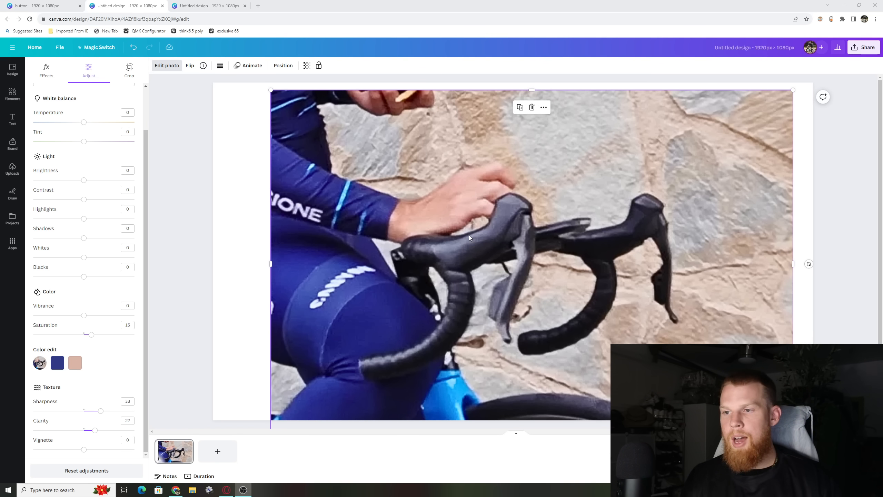
{"action": "mouse_move", "coordinate": [514, 222]}
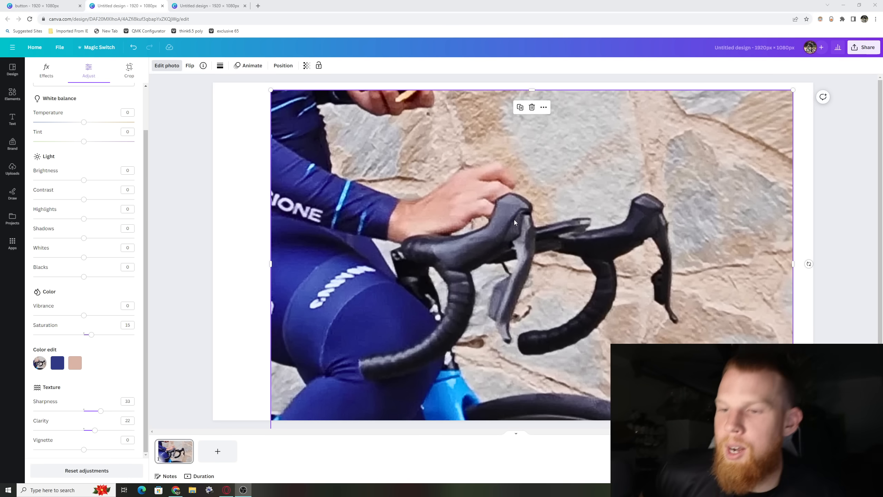
{"action": "mouse_move", "coordinate": [524, 254]}
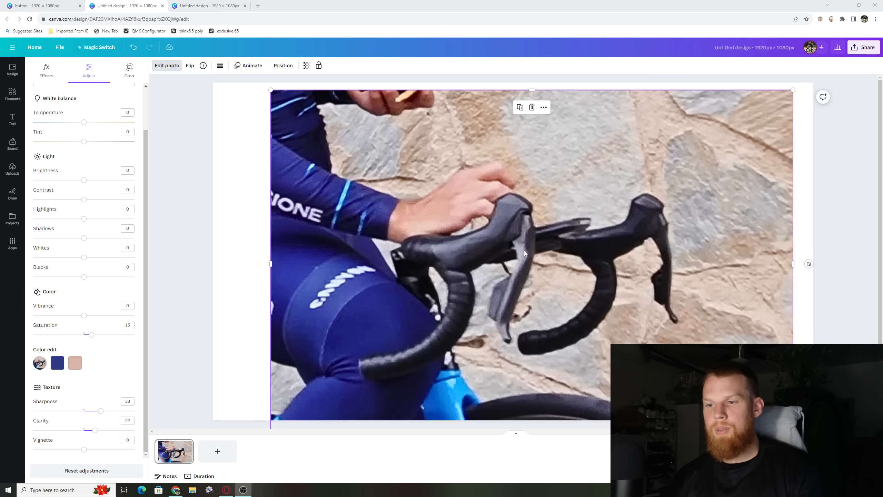
{"action": "mouse_move", "coordinate": [165, 257]}
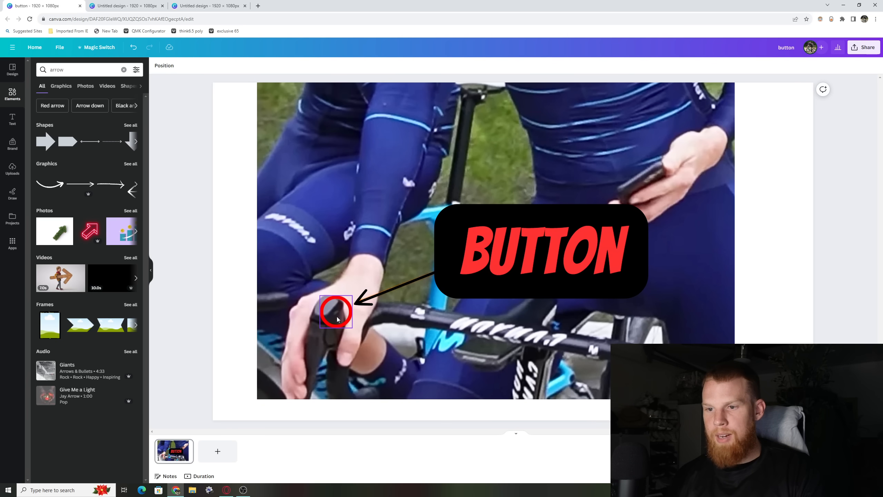
{"action": "mouse_move", "coordinate": [337, 309]}
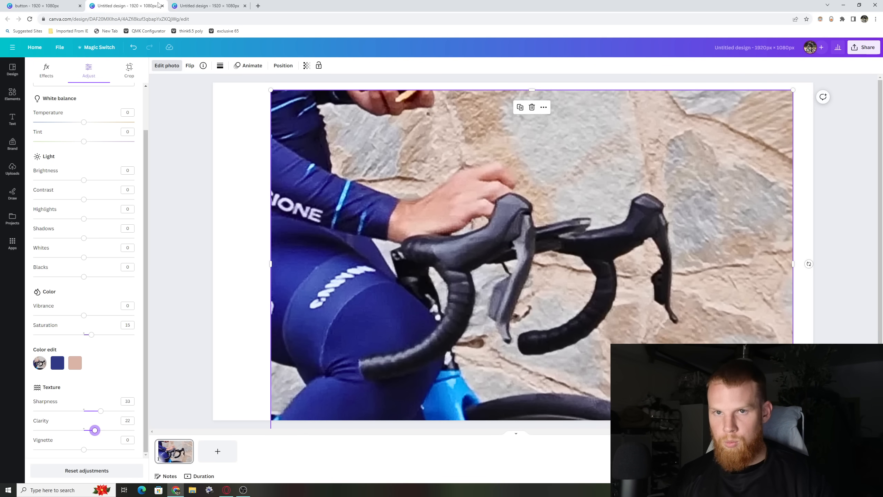
{"action": "mouse_move", "coordinate": [283, 164]}
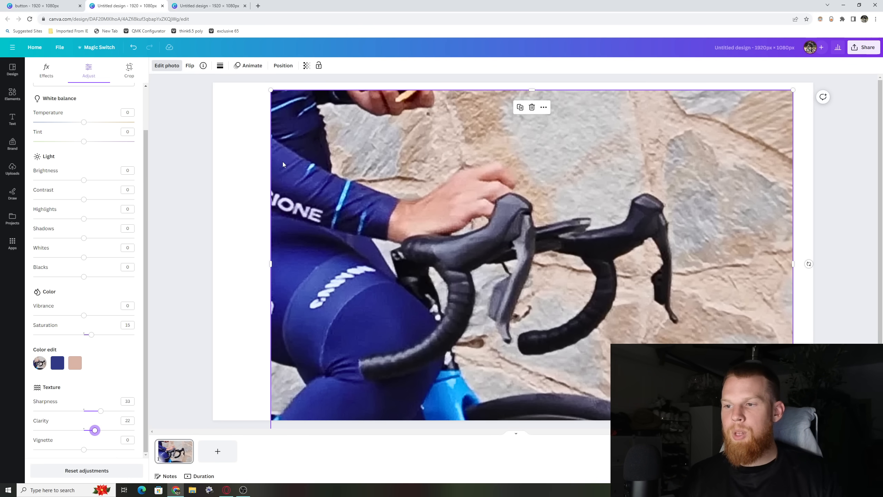
{"action": "mouse_move", "coordinate": [402, 209]}
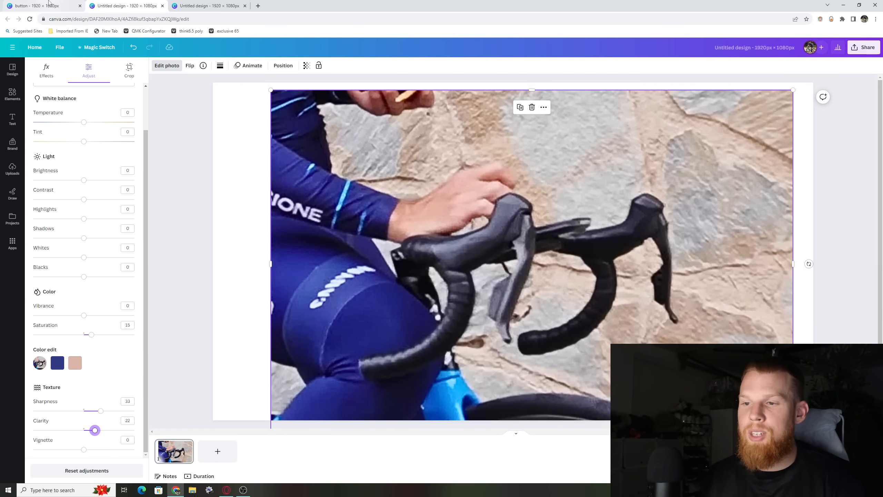
- Bring back the BUTTON callout design with its arrow to the circled lever
{"action": "left_click", "coordinate": [208, 5]}
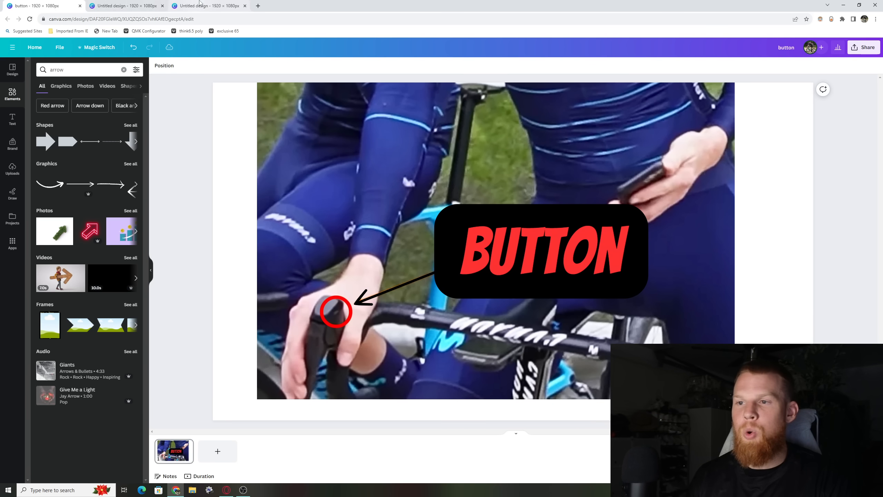
{"action": "left_click", "coordinate": [208, 5]}
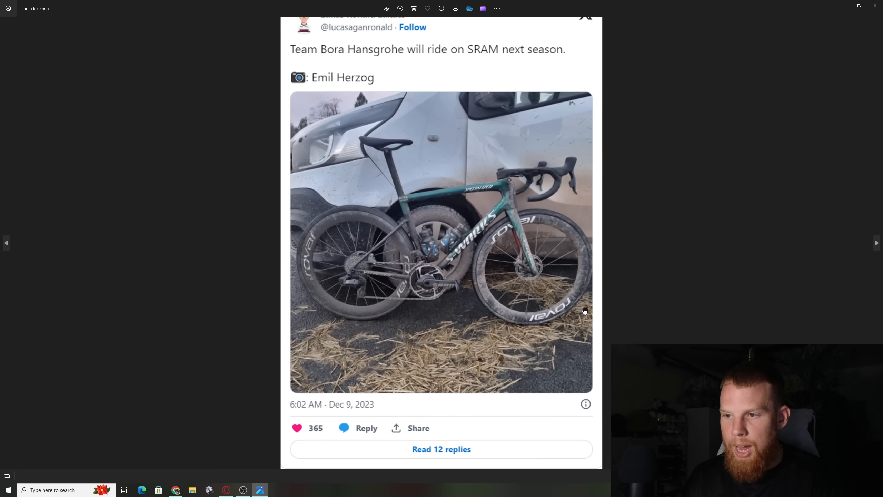
- Zoom into the mud-covered S-Works bike and SRAM drivetrain in bora bike.png
{"action": "scroll", "scroll_direction": "down", "scroll_amount": 3}
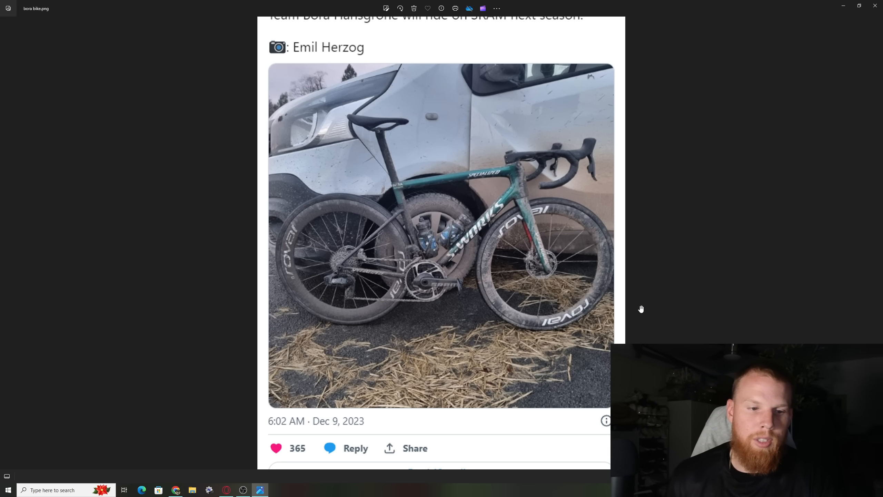
{"action": "mouse_move", "coordinate": [875, 6]}
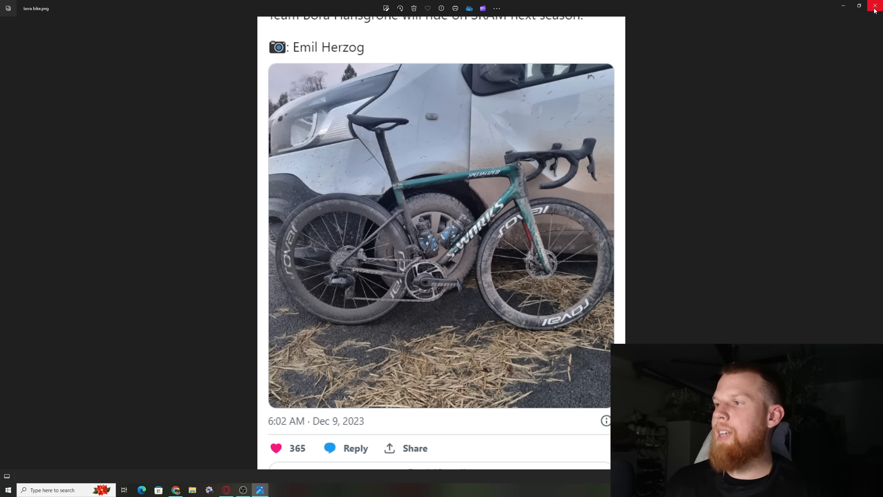
{"action": "mouse_move", "coordinate": [598, 161]}
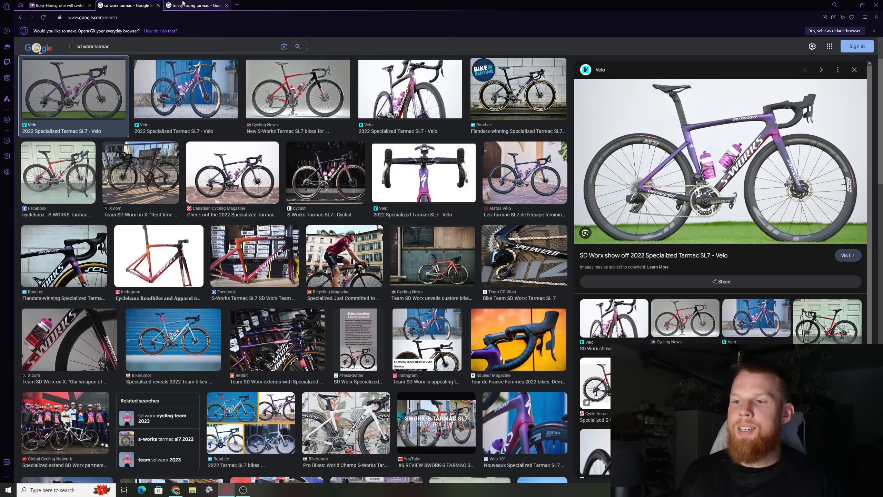
- Switch back to the sd worx tarmac image results tab
{"action": "left_click", "coordinate": [197, 5]}
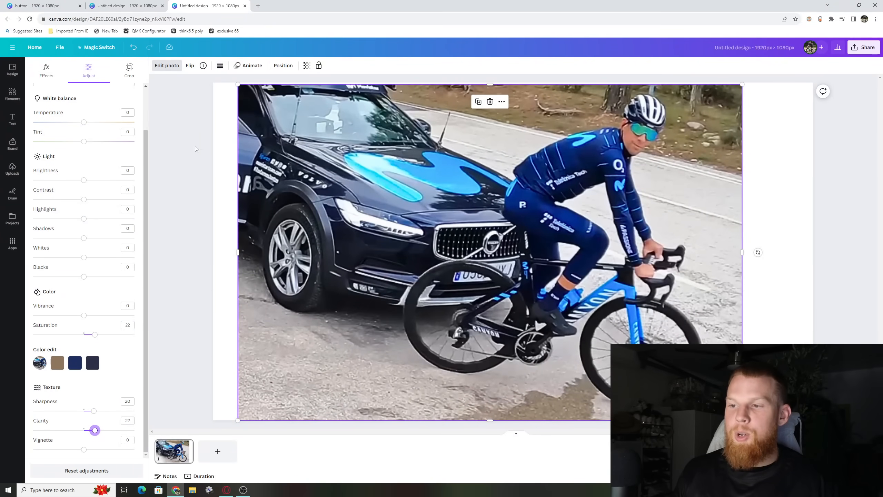
{"action": "mouse_move", "coordinate": [706, 276]}
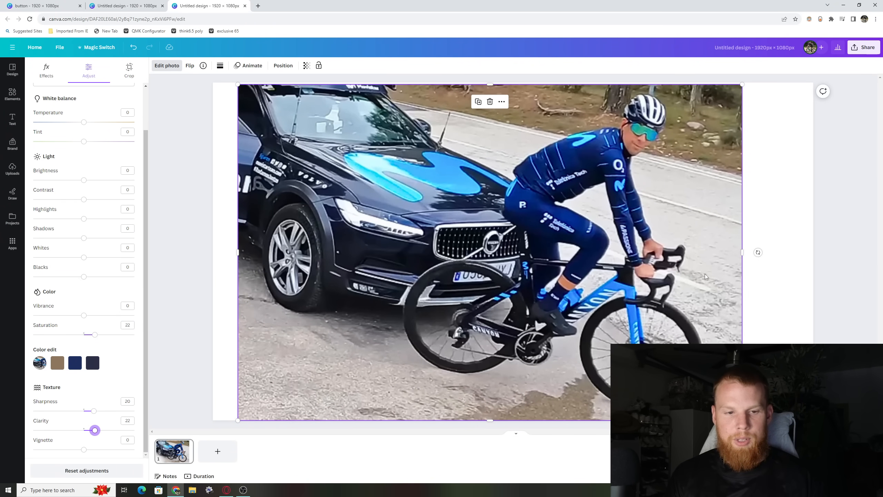